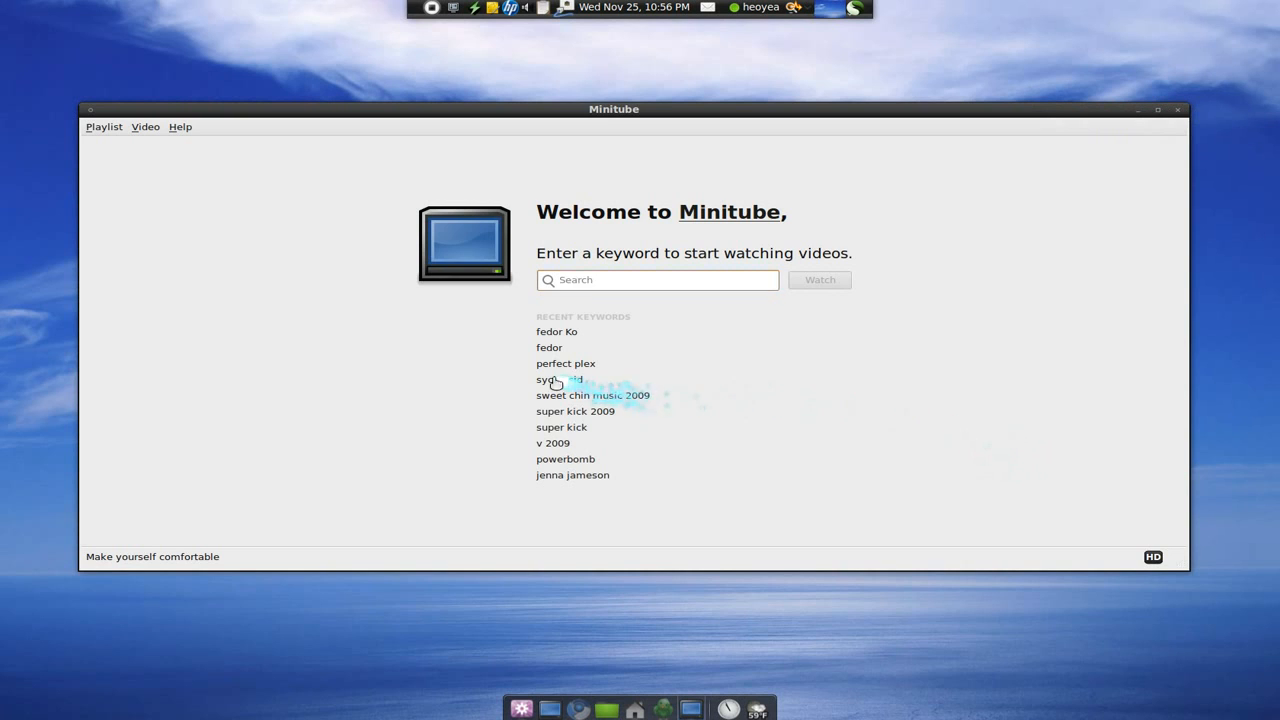
- Pick the recent 'sycho sid' keyword so the first Psycho Sid video starts playing
click(548, 380)
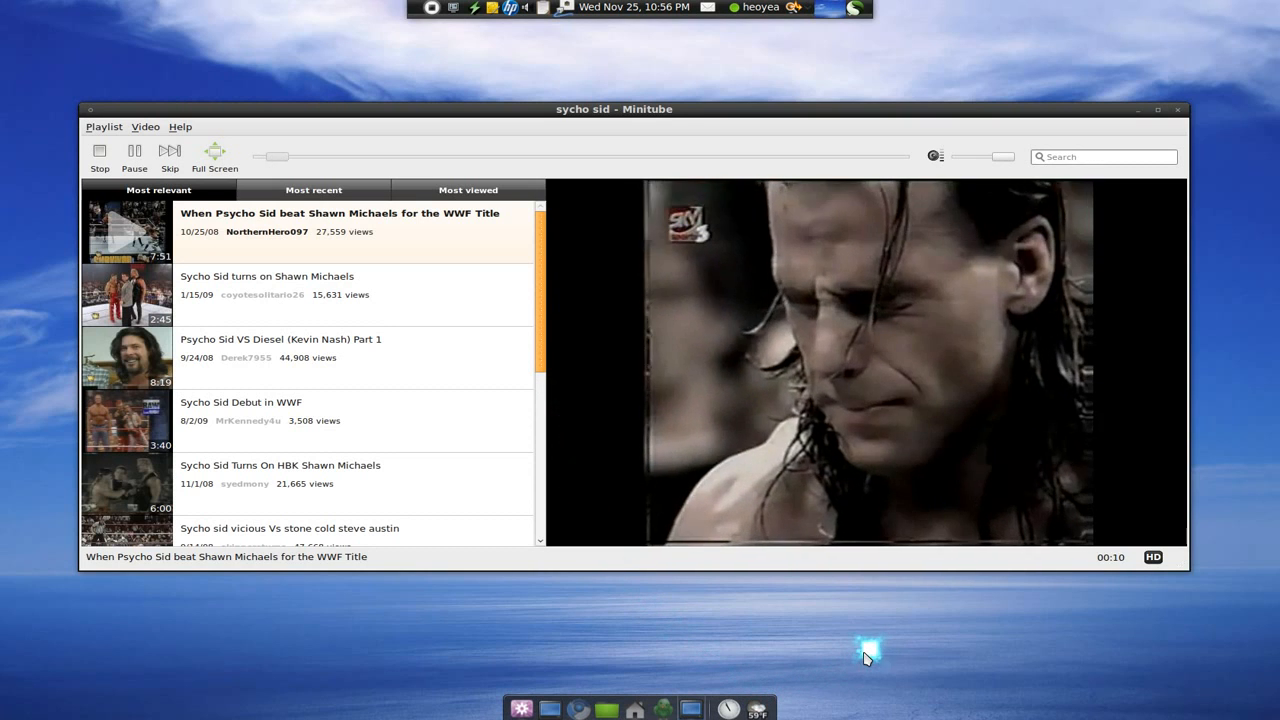
mouse_move(604, 456)
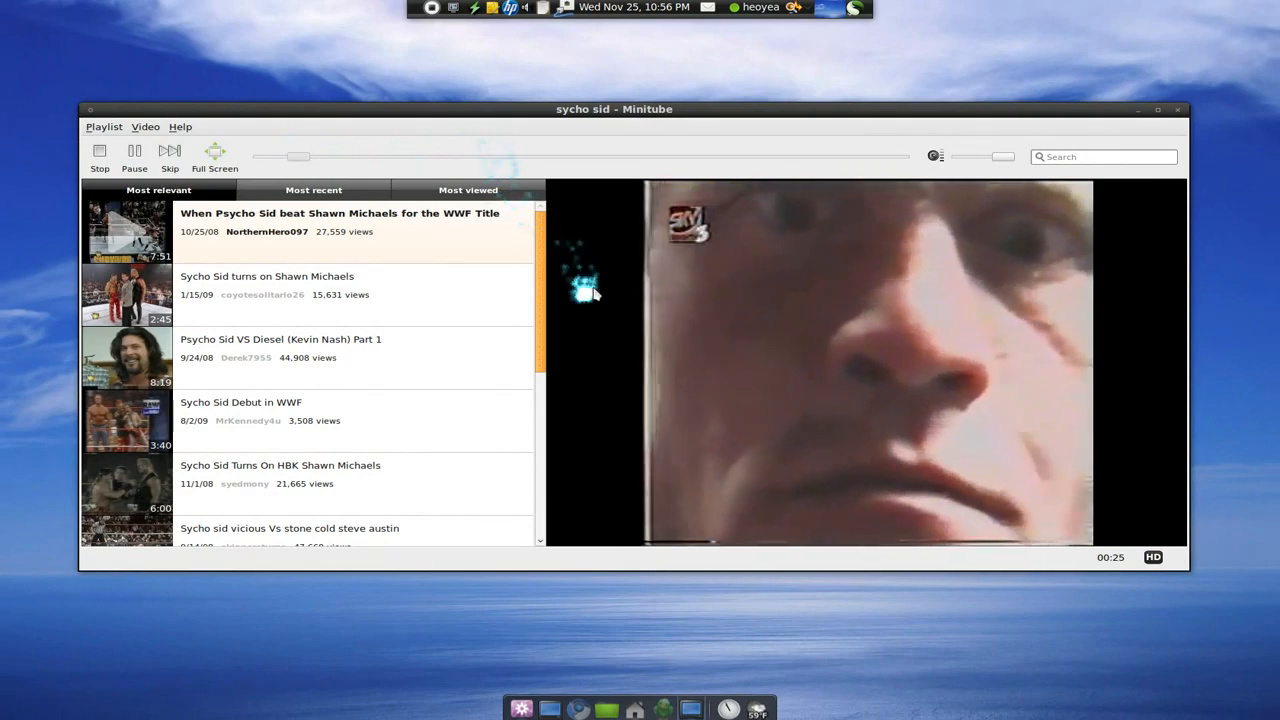
- Sort the sycho sid results by Most recent, starting the HBK vs Sycho Sid RR 1997 Promo
click(1152, 556)
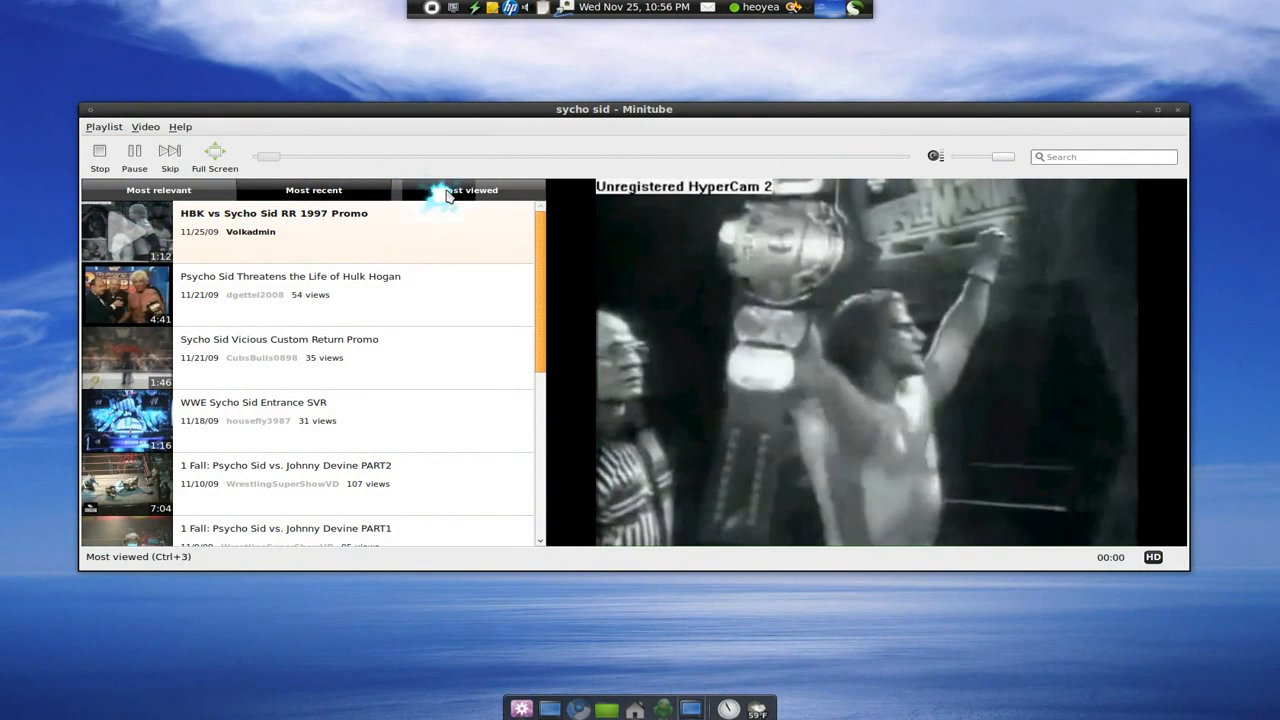
- Sort by Most viewed, play 'Your Brother Kane is Coming', and reach the Video playback options
click(468, 190)
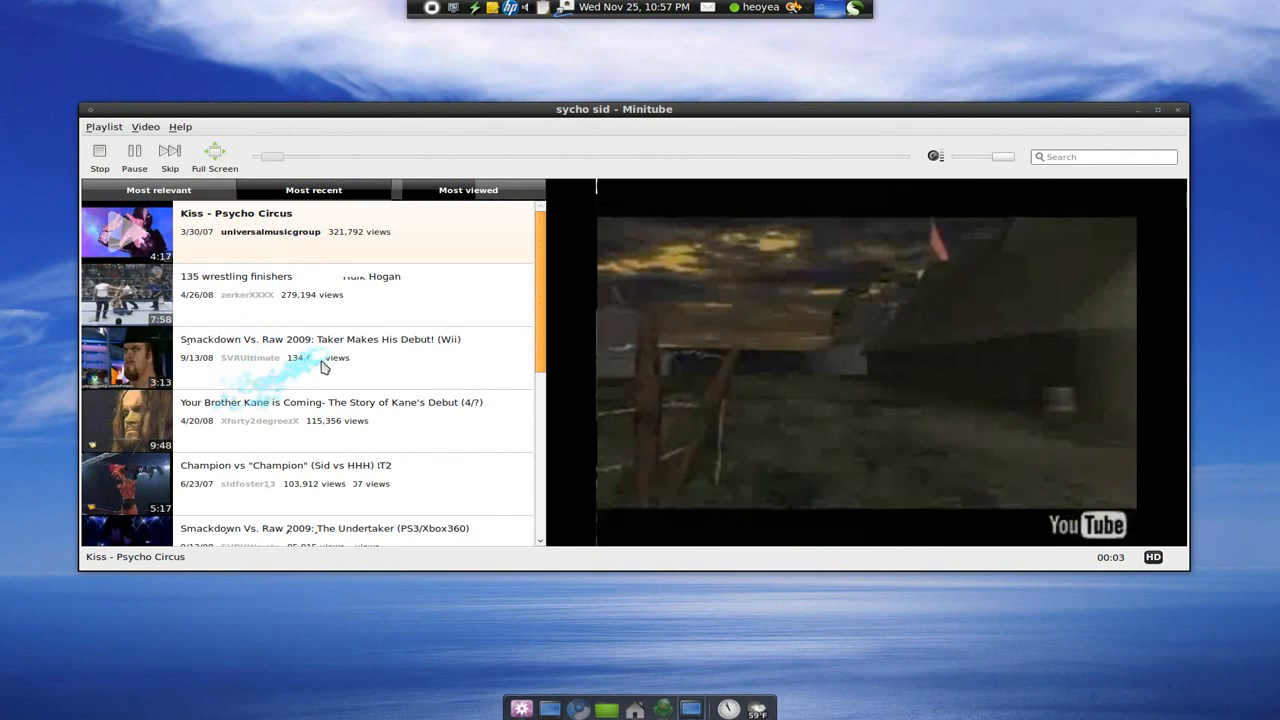
double_click(336, 410)
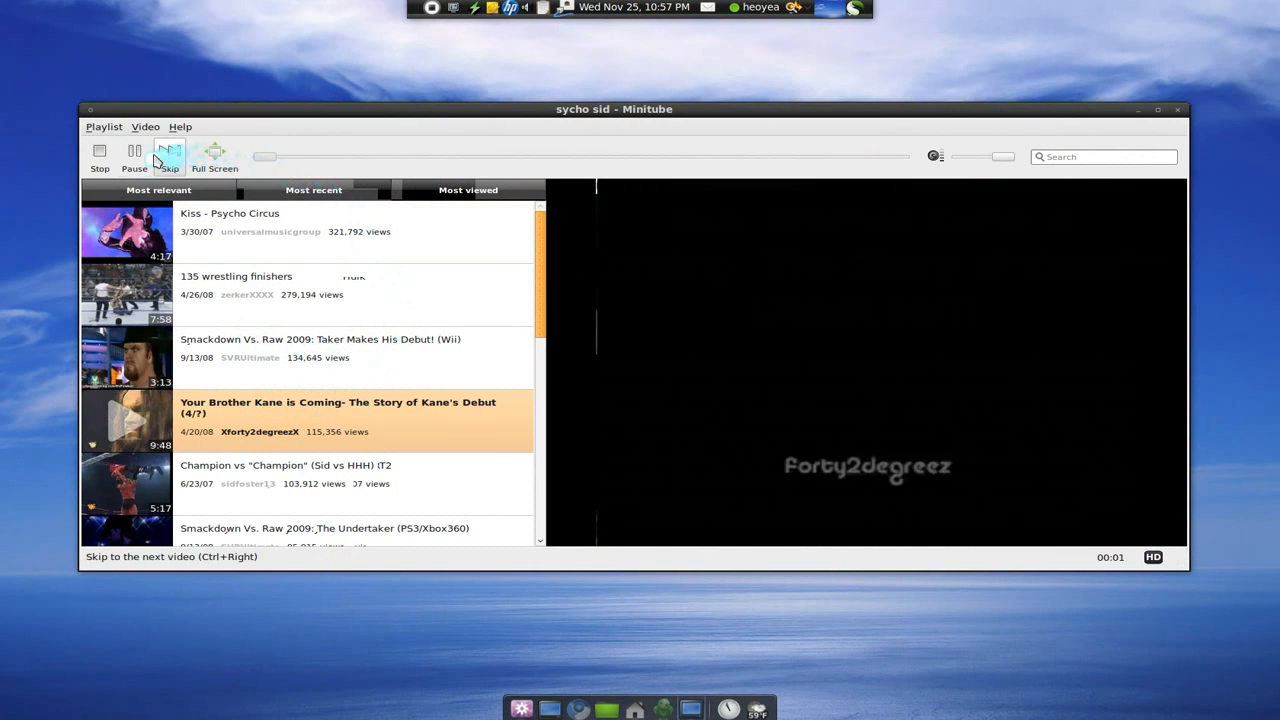
click(168, 156)
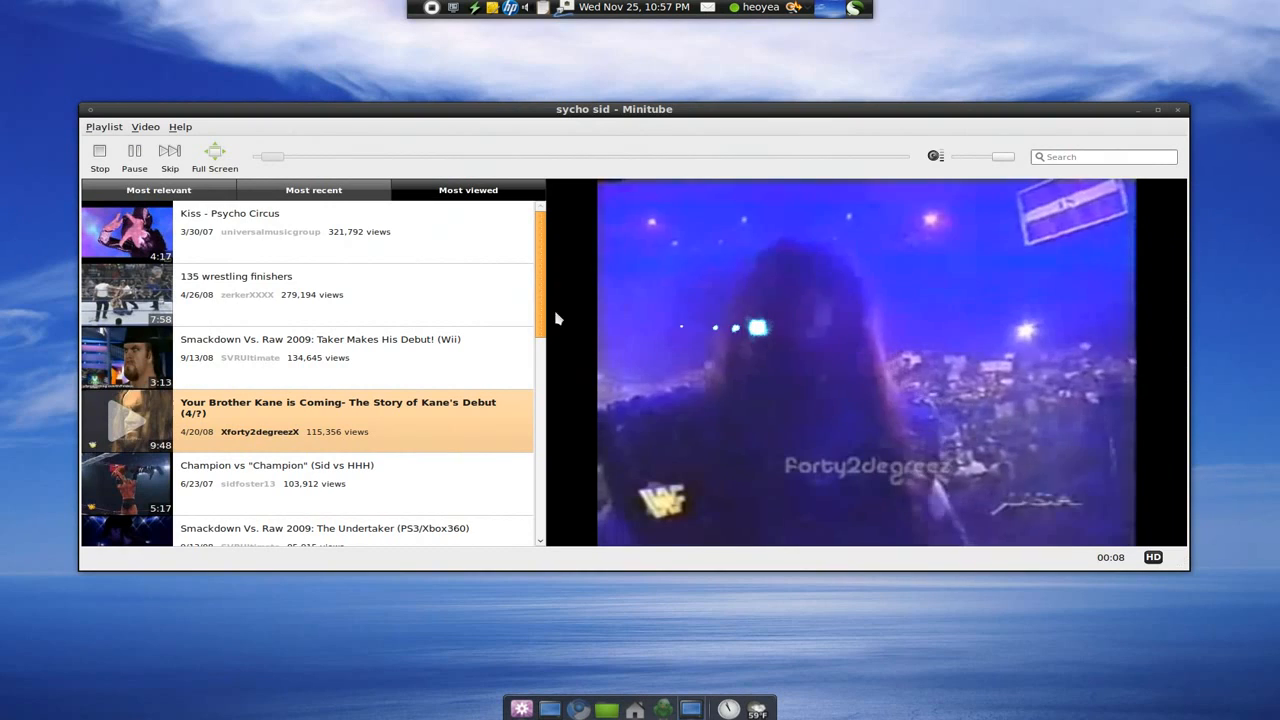
click(144, 128)
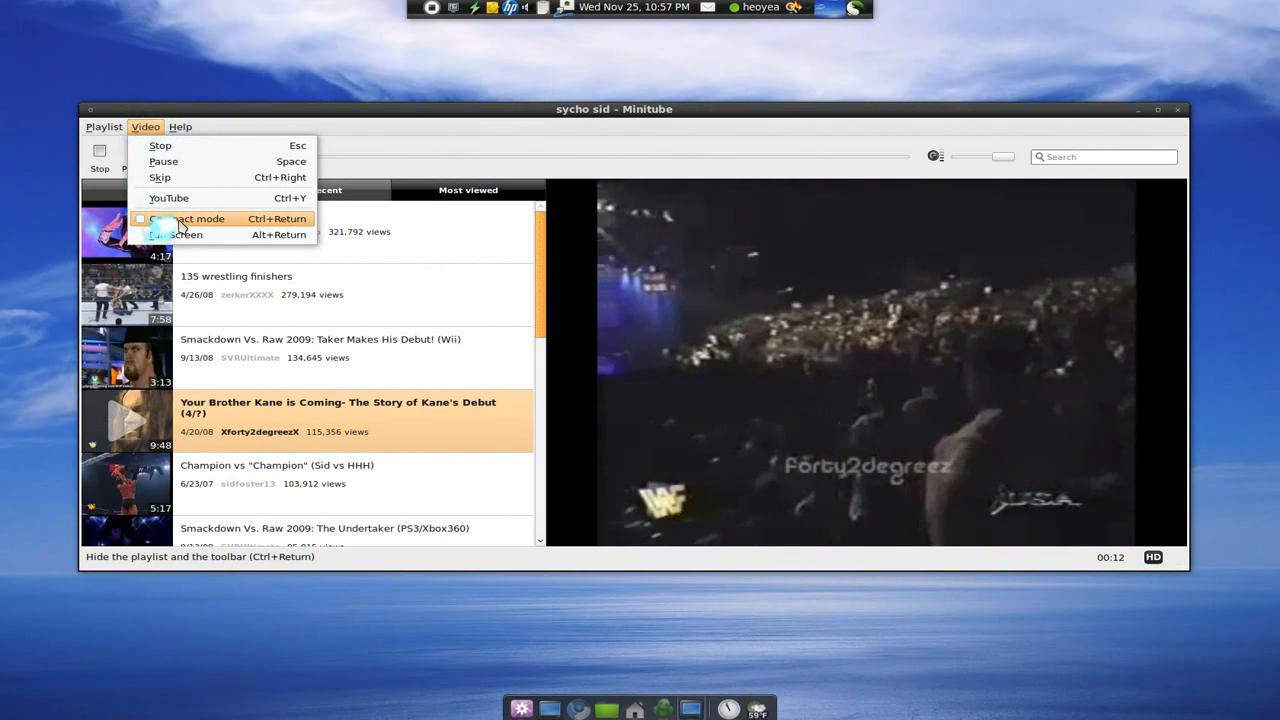
click(200, 218)
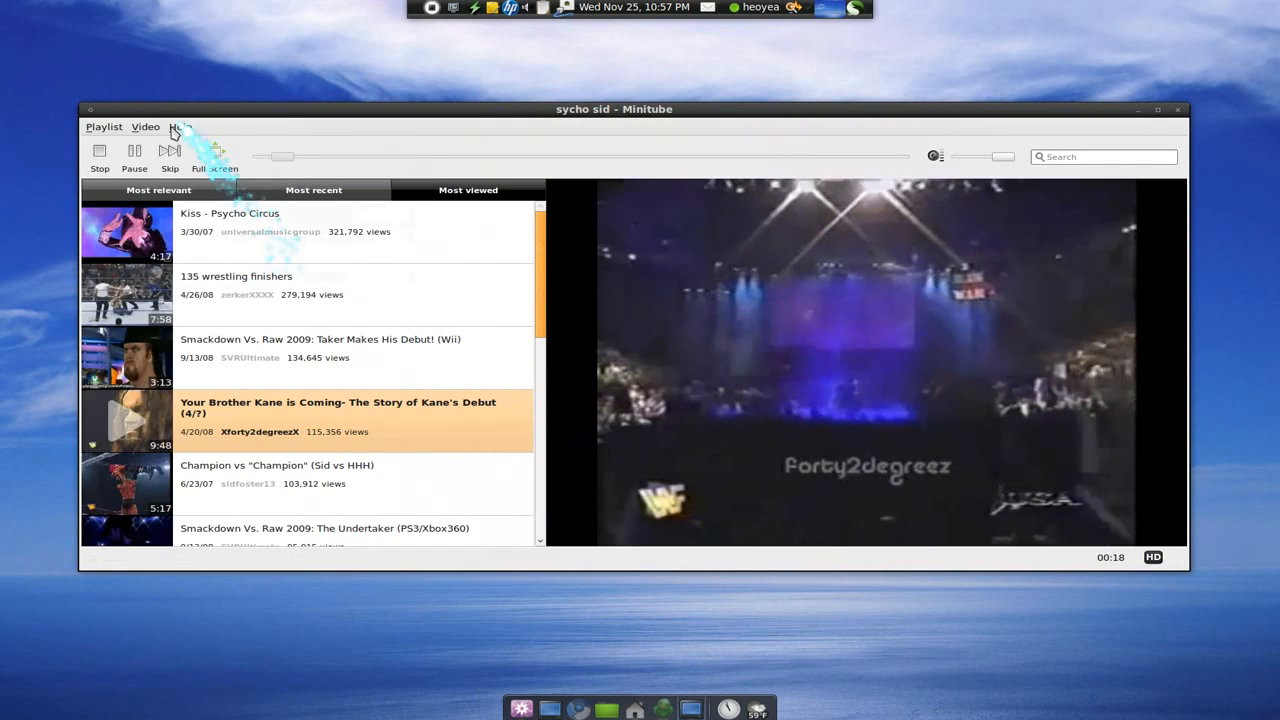
click(104, 128)
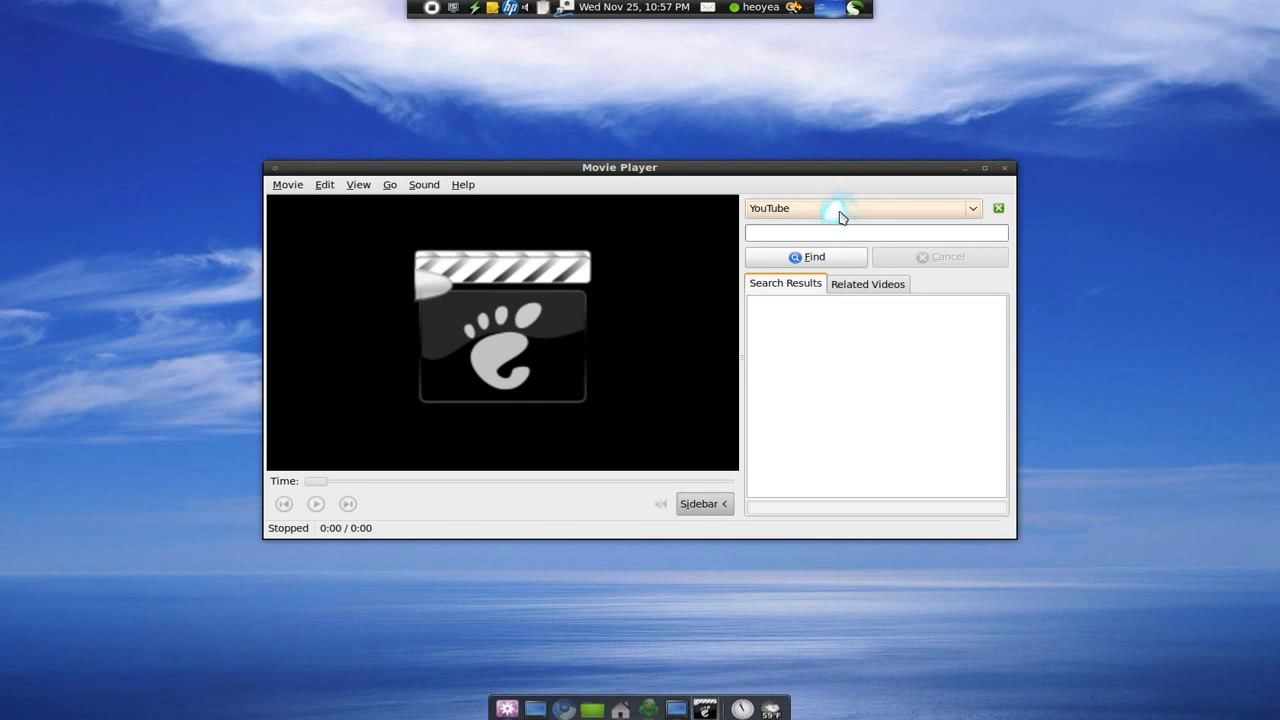
- Focus Totem's YouTube search field and begin entering the query 'power'
click(876, 232)
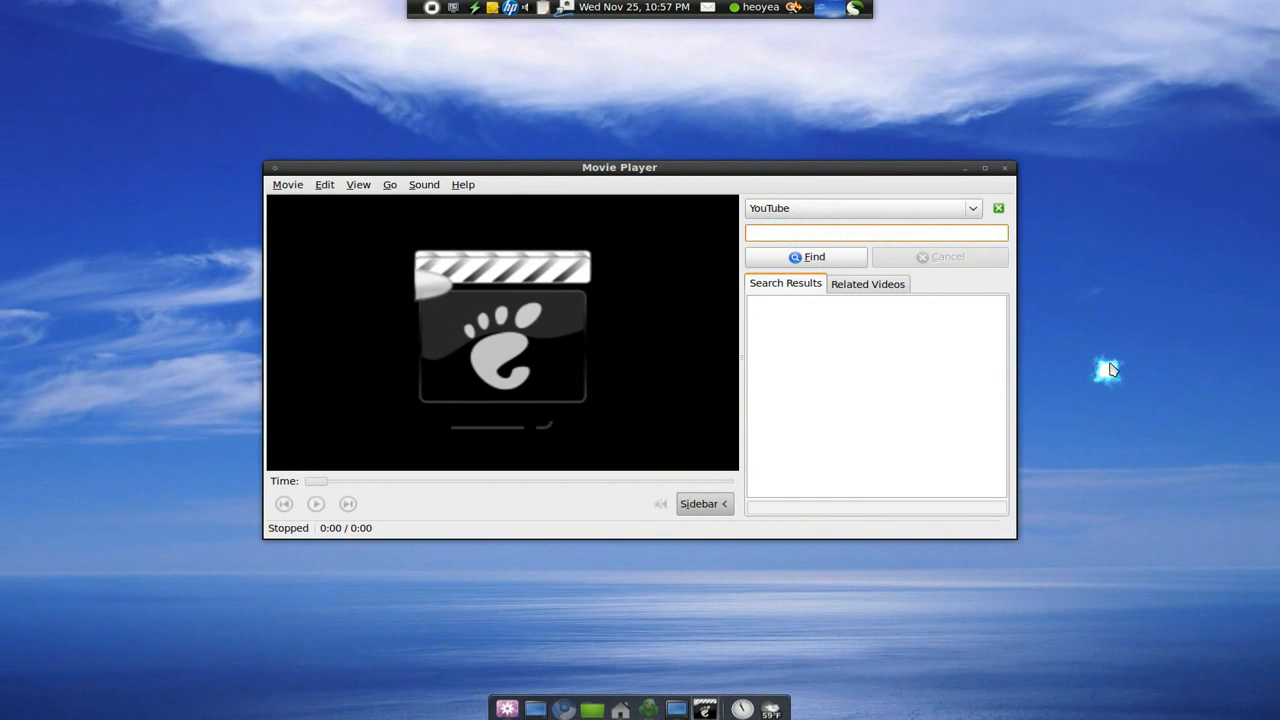
click(876, 232)
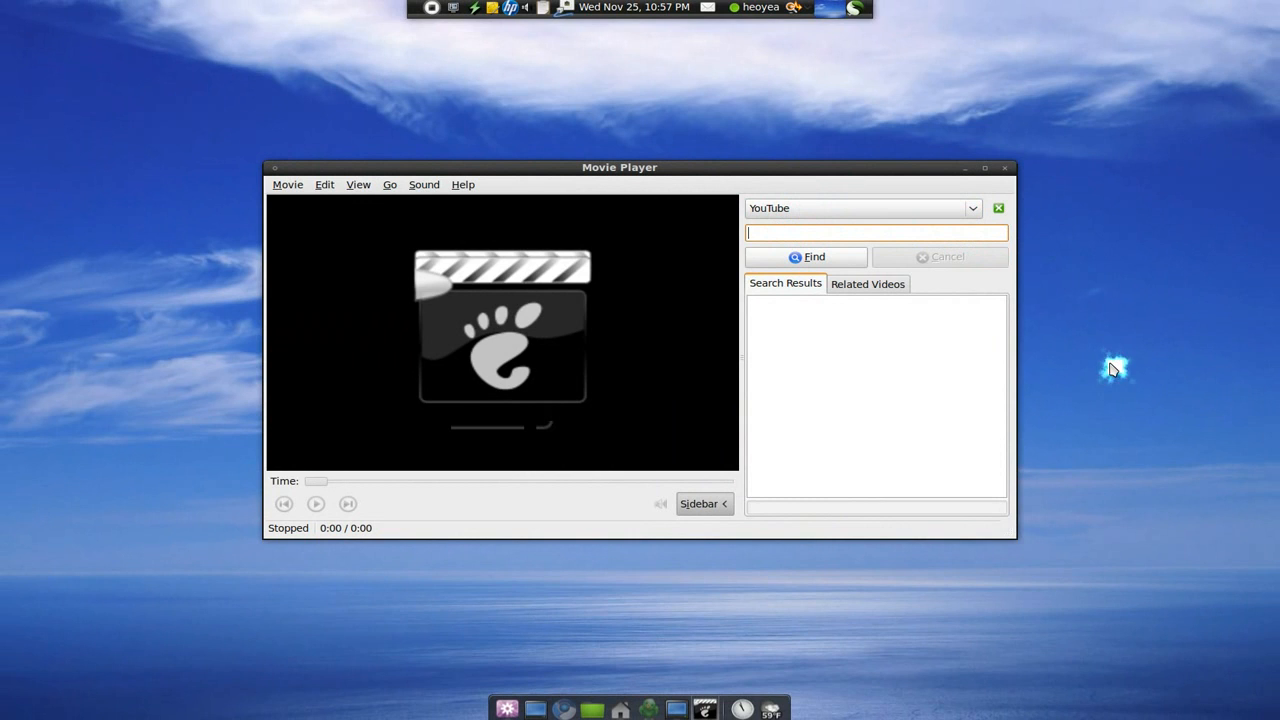
text(power)
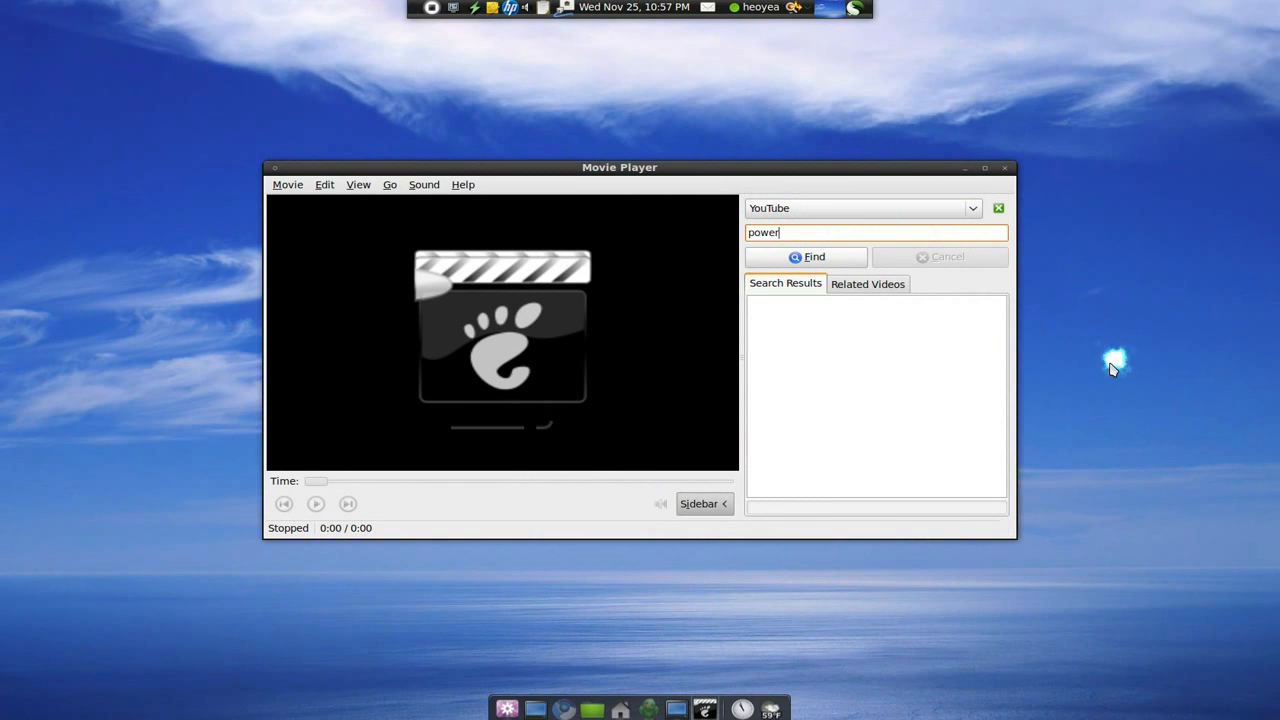
- Search YouTube for 'powerbomb' and play Rampage Jackson KO's Ricardo Arona via Power Bomb
click(804, 256)
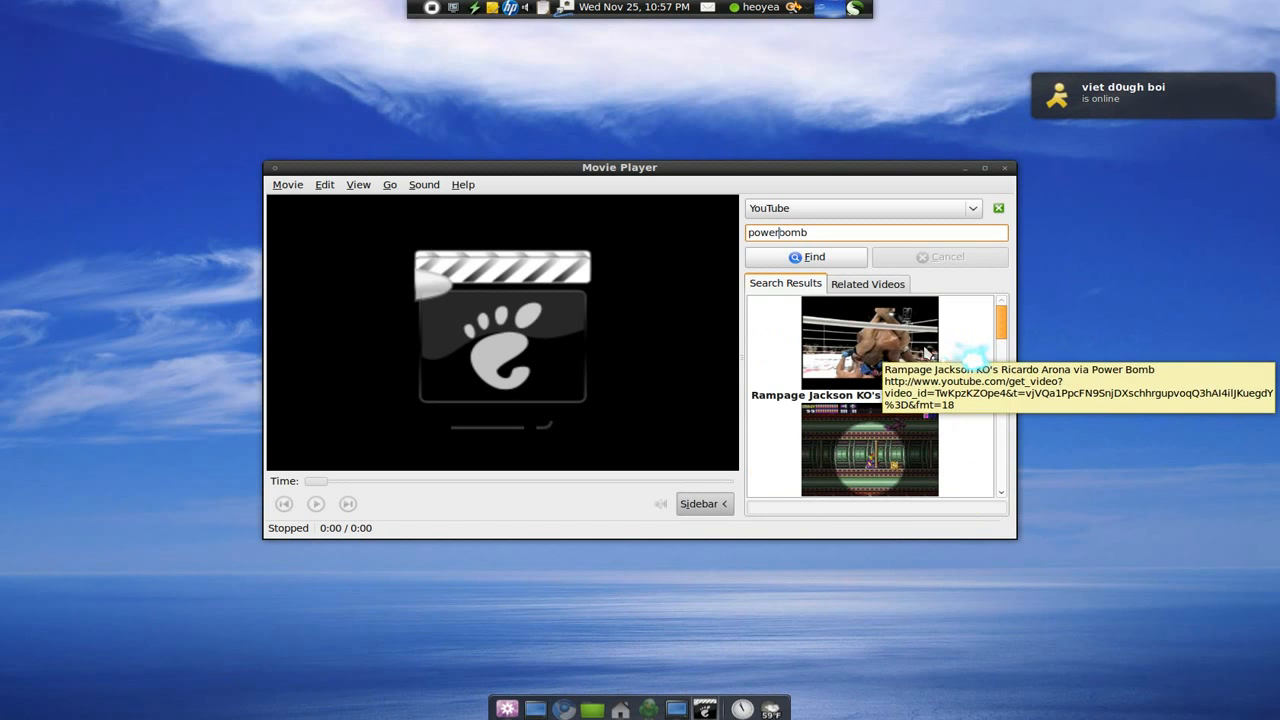
double_click(876, 340)
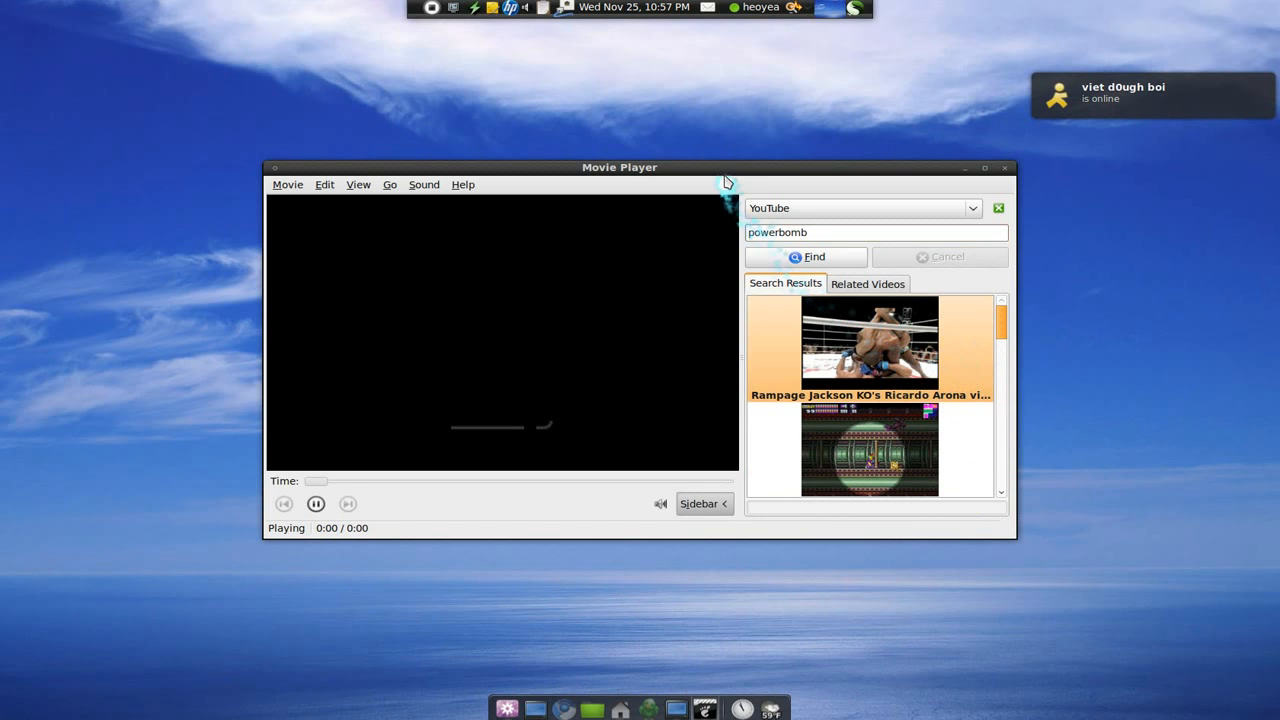
double_click(872, 344)
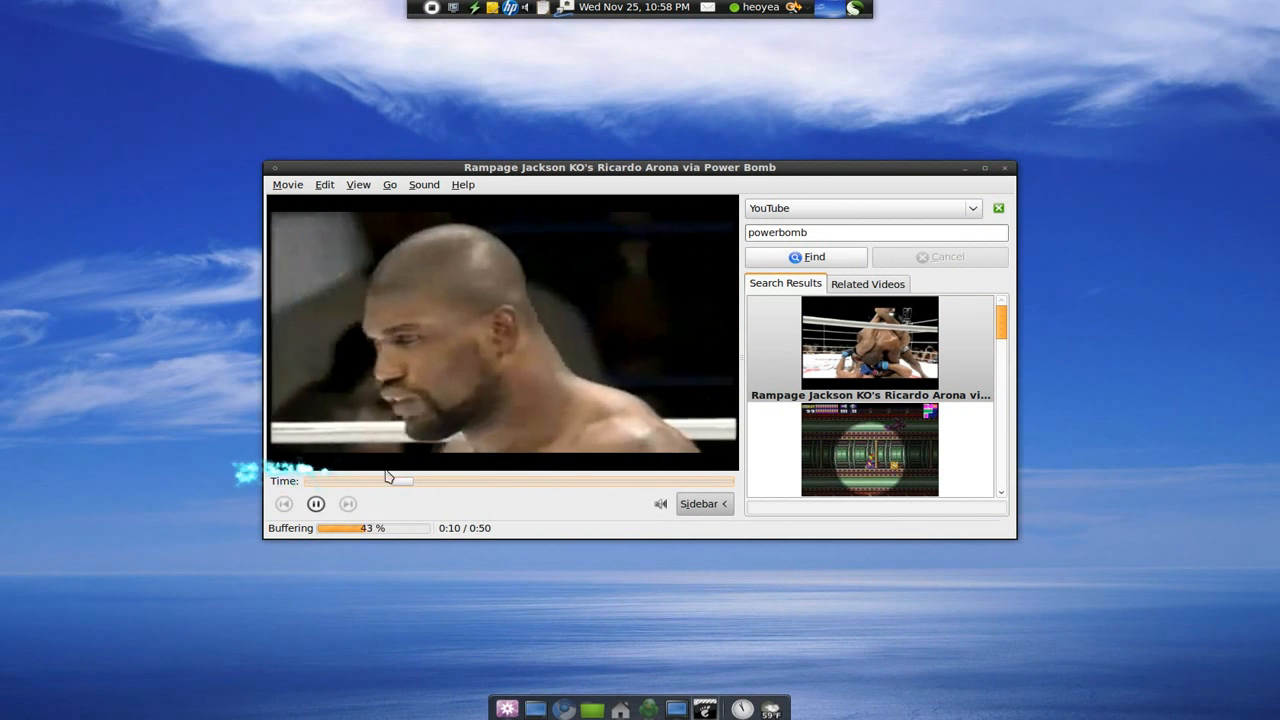
mouse_move(832, 576)
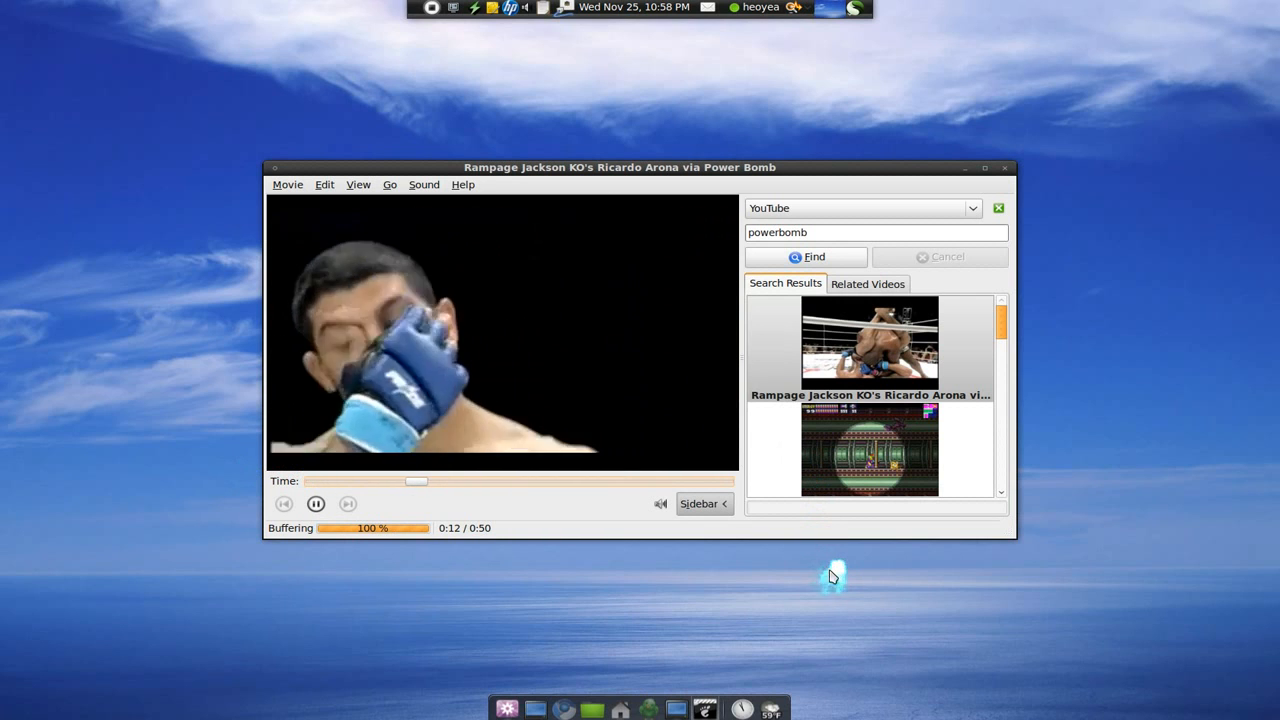